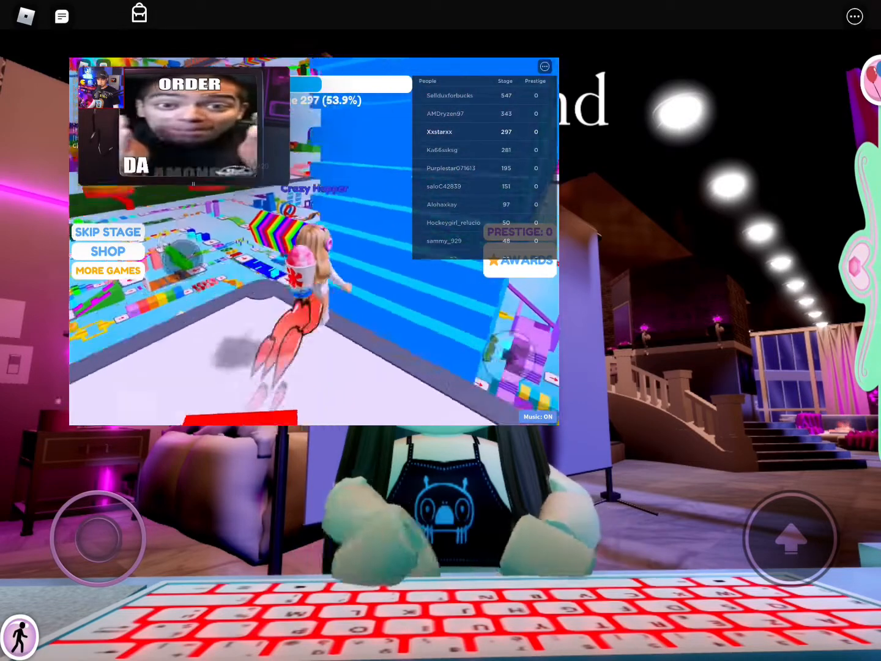
# - Start a voice call from the chat overlay while the obby run continues at stage 297
pyautogui.click(108, 232)
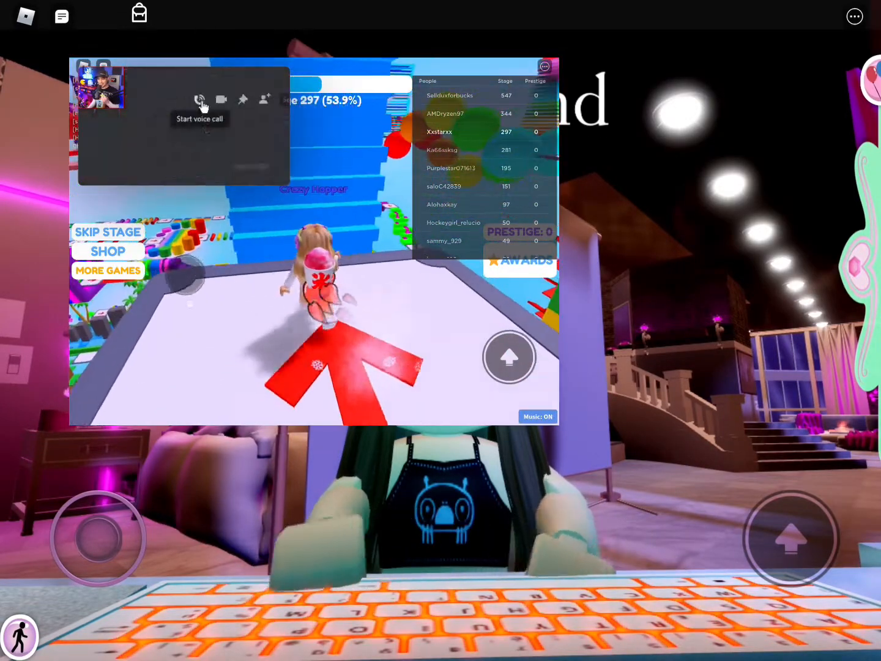
pyautogui.click(200, 99)
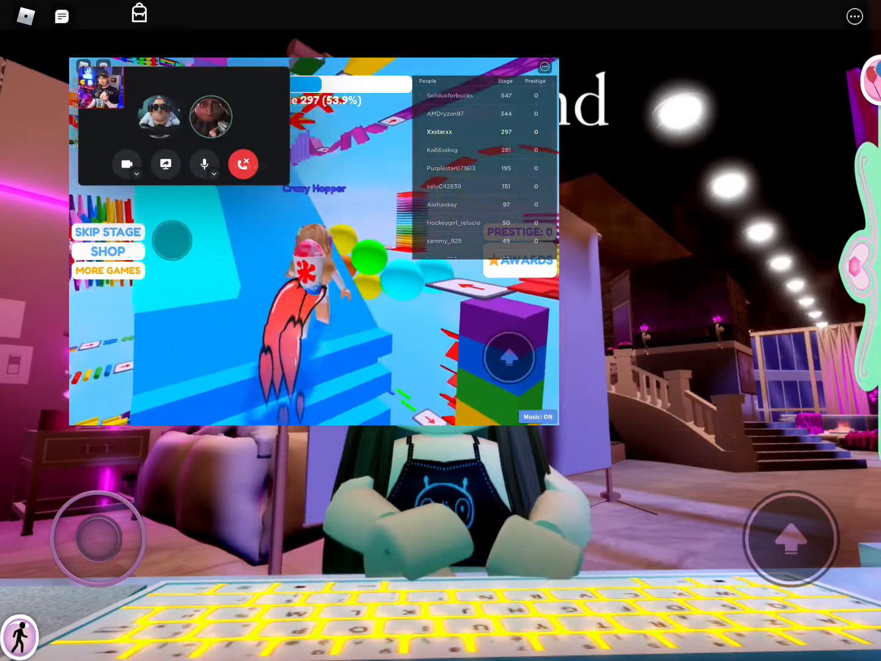